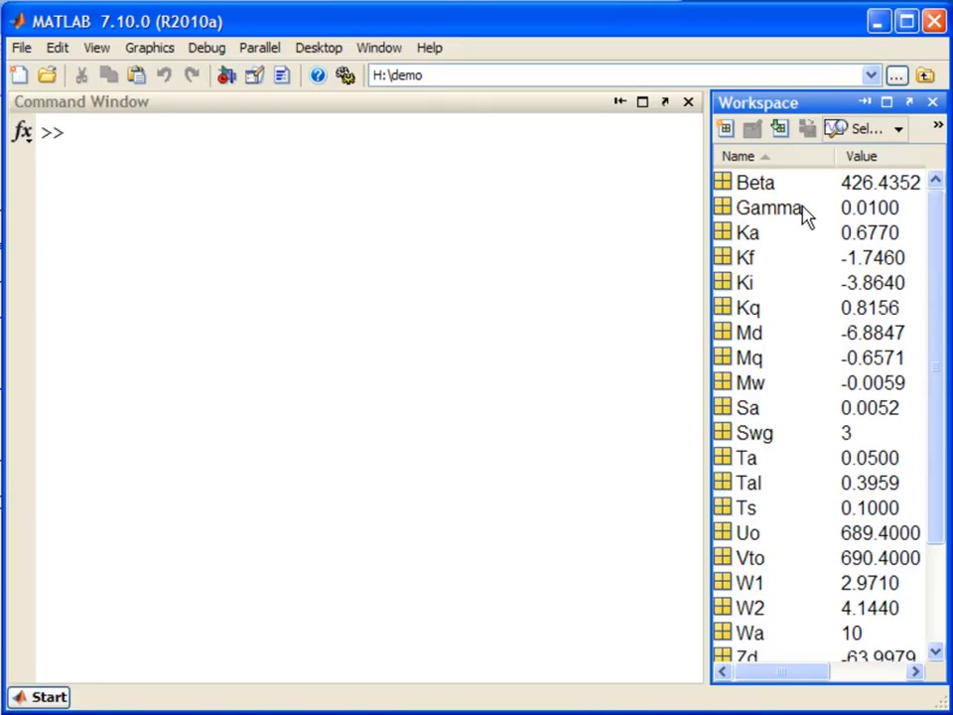
mouse_move(809, 233)
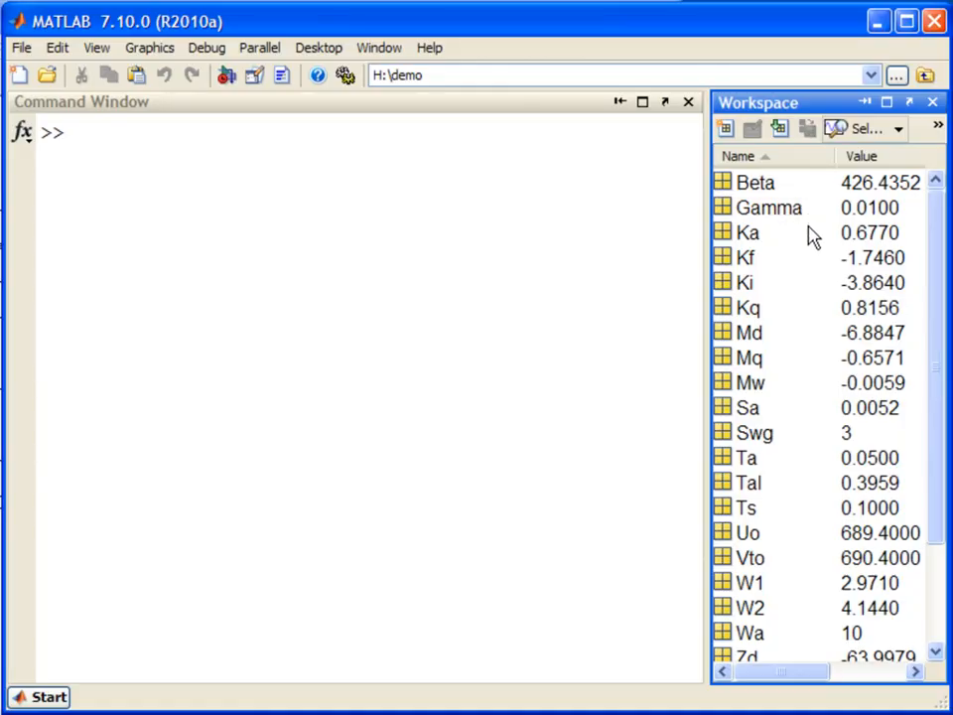
mouse_move(804, 419)
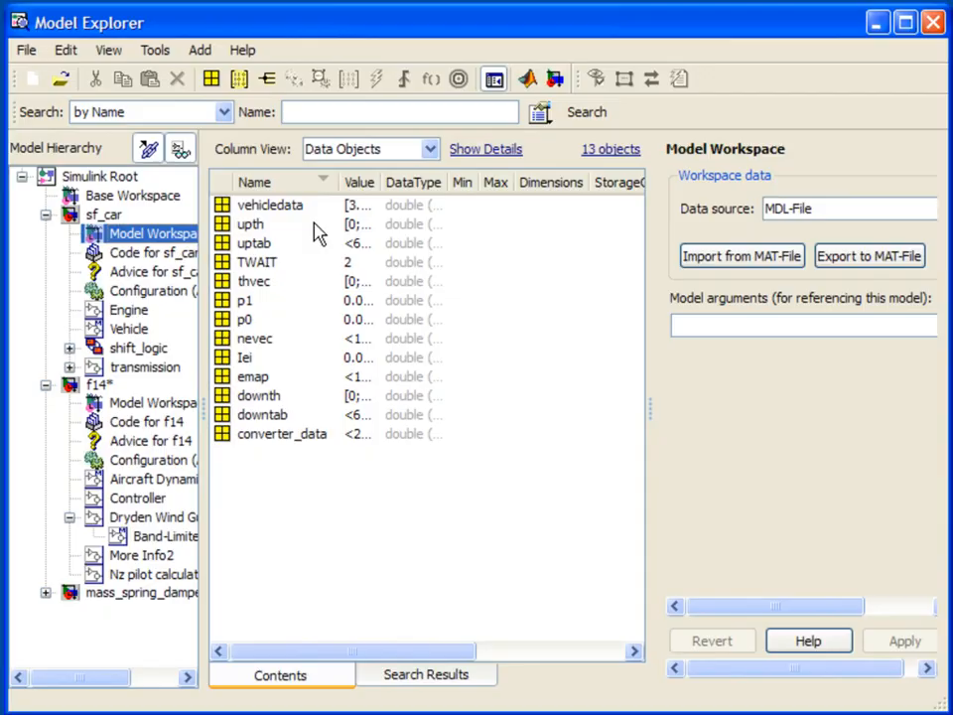
mouse_move(305, 417)
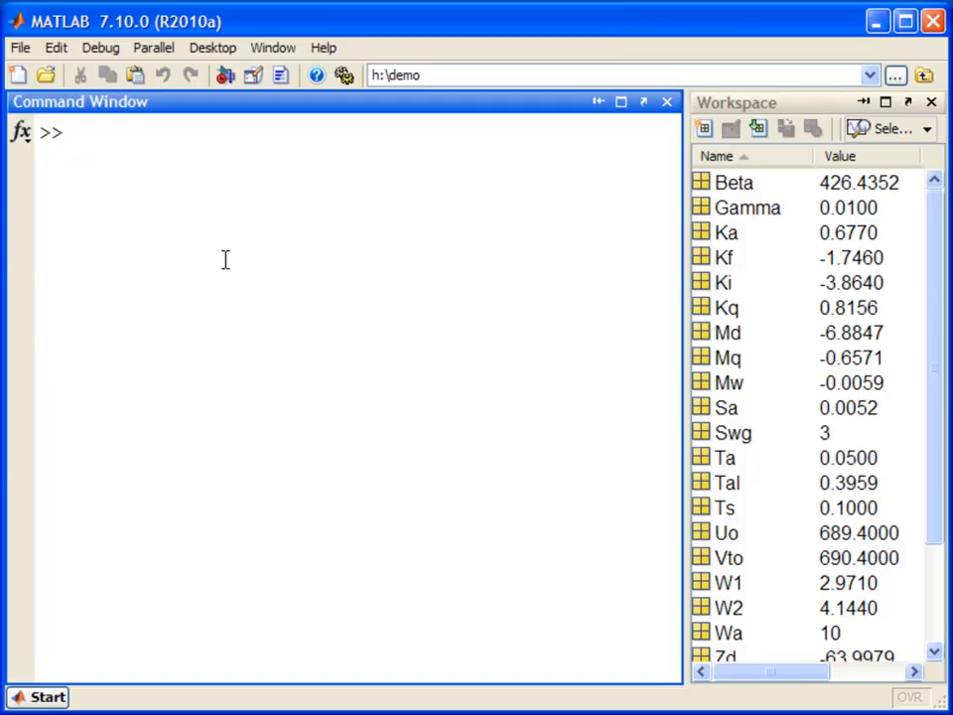
- Open sf_car and run Simulink.findVars('sf_car','Name','vehicledata') to locate vehicledata
type("sf_car")
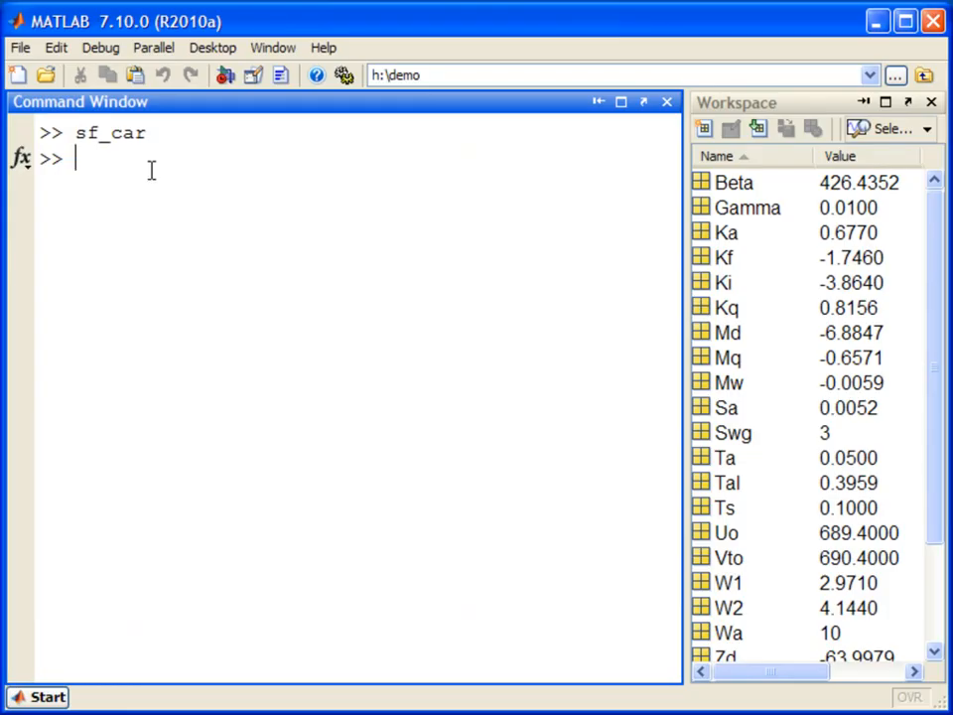
type("Simulink")
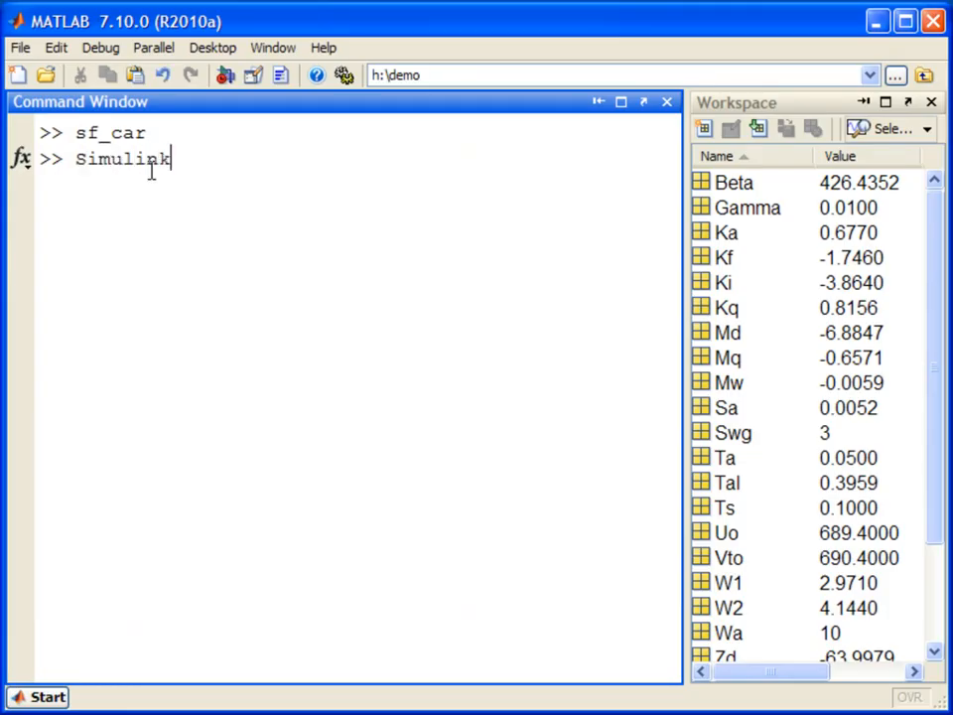
type(".findVars")
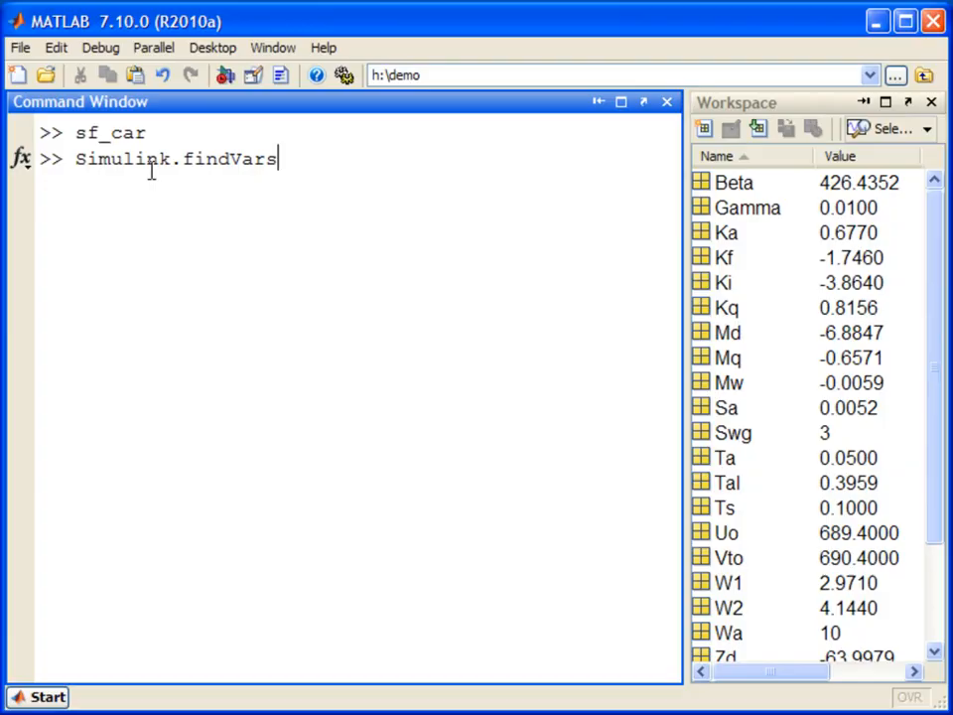
type("('s')")
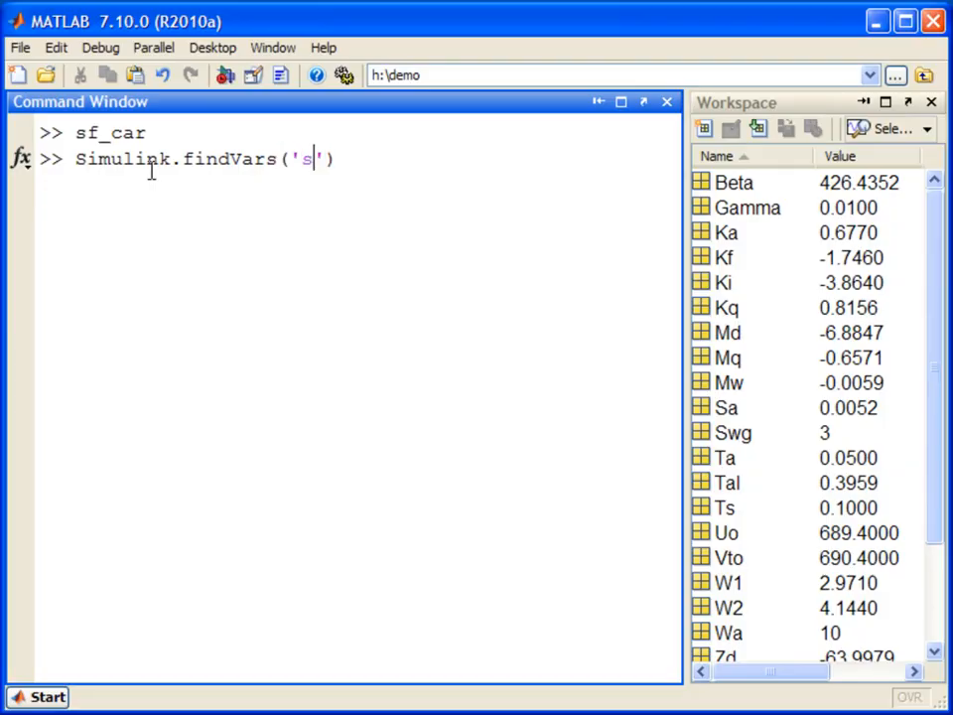
type("f_car")
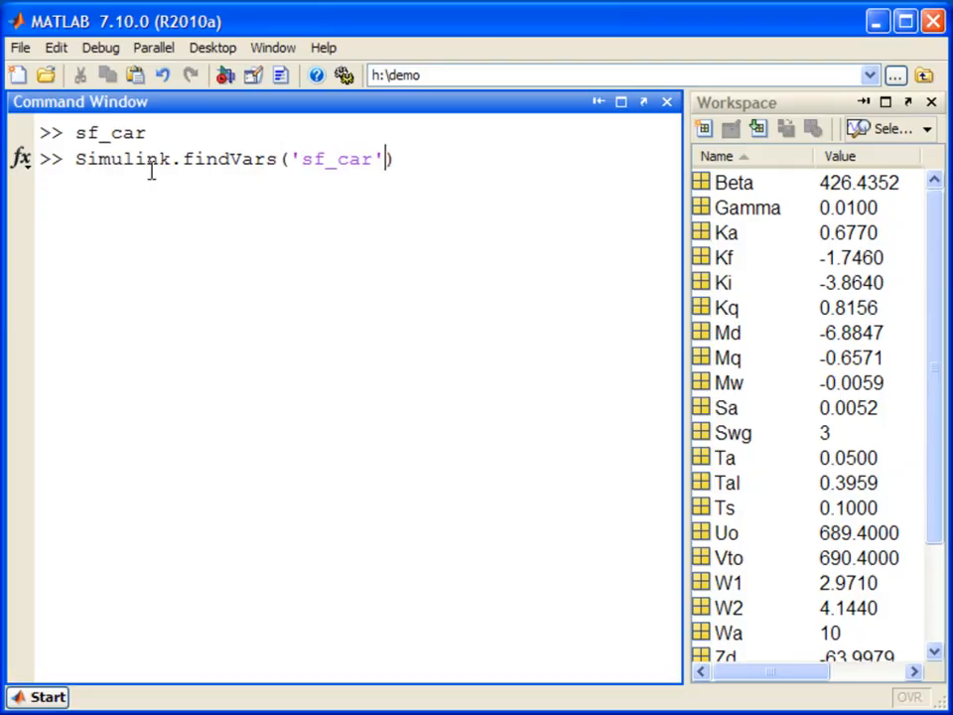
type(",'Nam'")
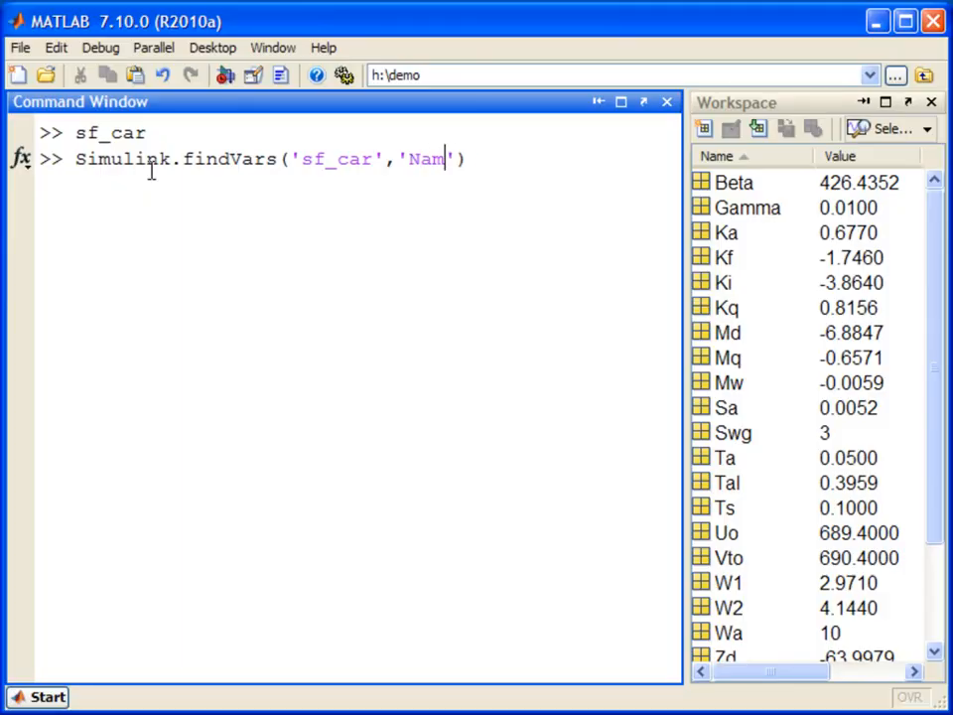
type("e','vehicledata")
key("Return")
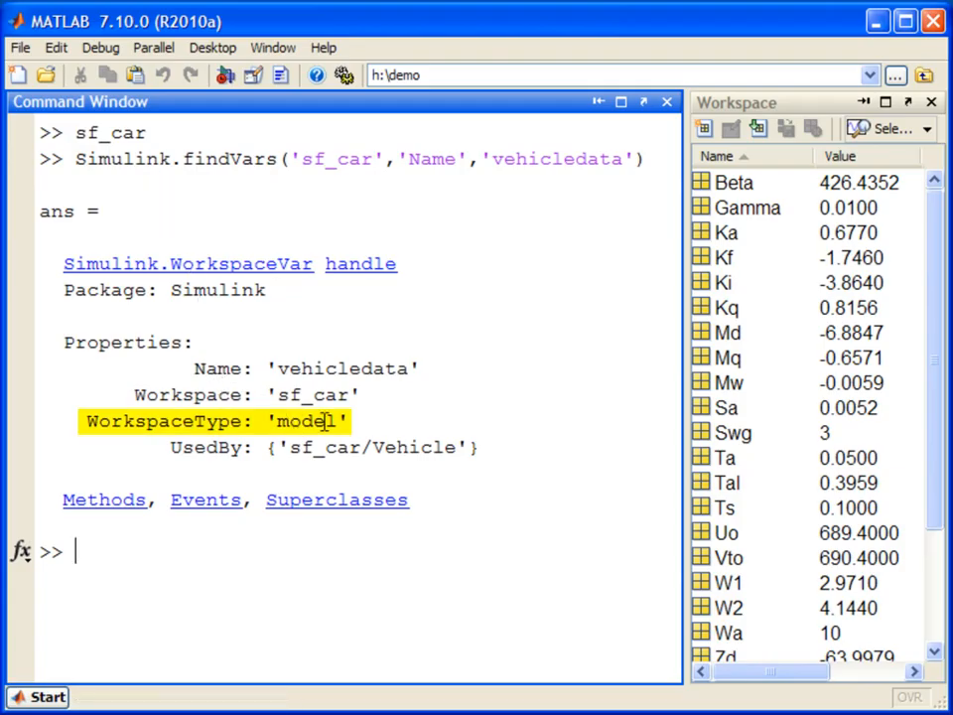
- Check the sf_car model diagram, then return to MATLAB and clear the Command Window
left_click(367, 421)
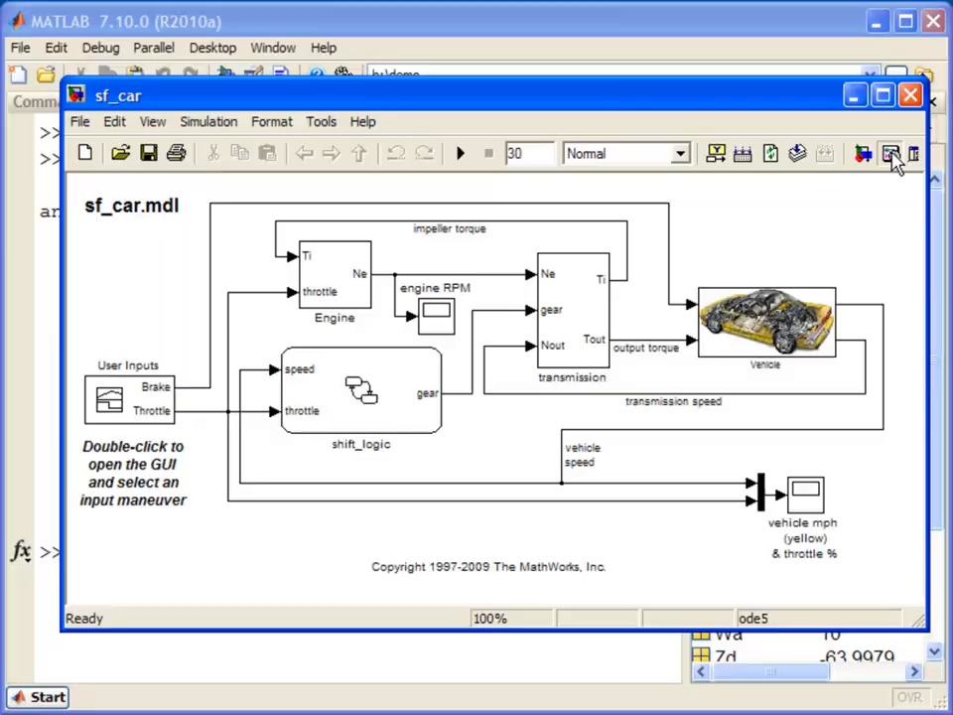
left_click(890, 153)
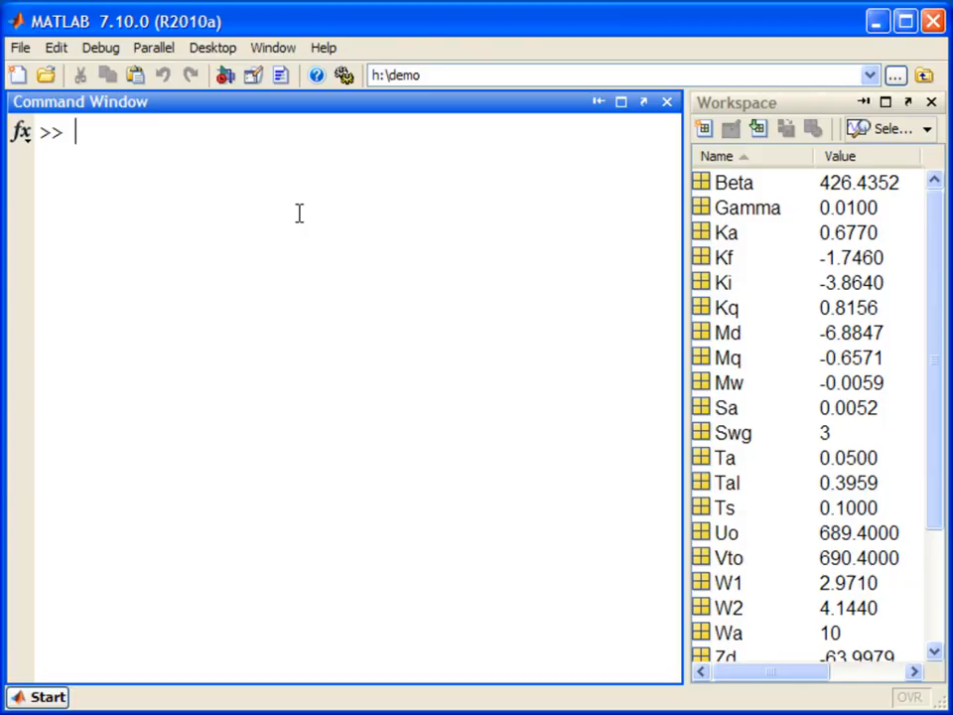
- Collect all sf_car variables into all_vars with Simulink.findVars('sf_car')
type("all_vars=Simulink.findVars ()")
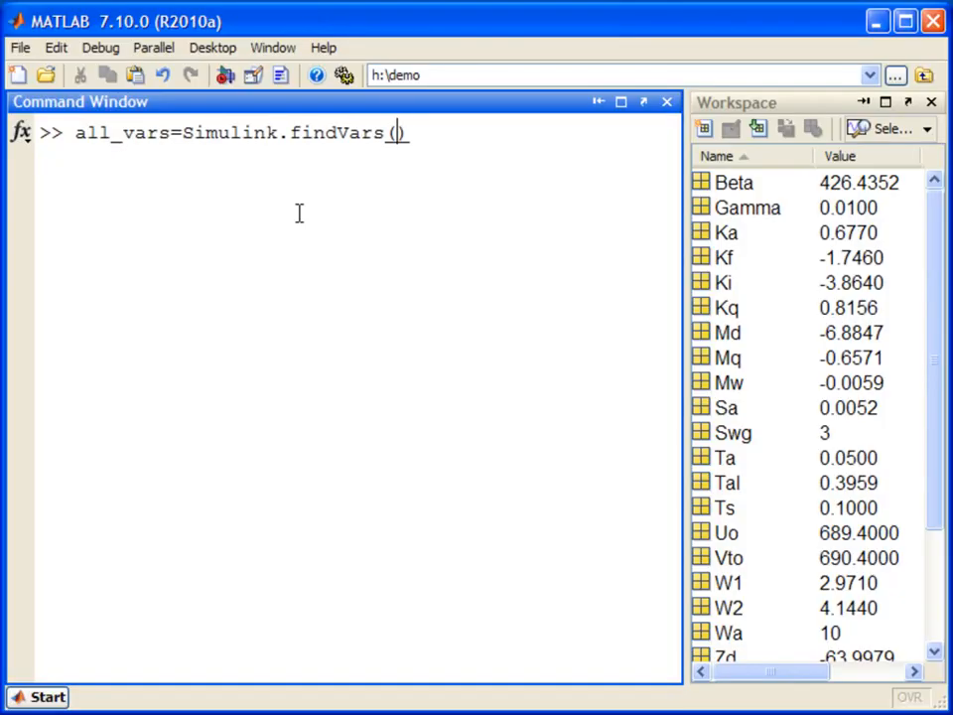
type("'")
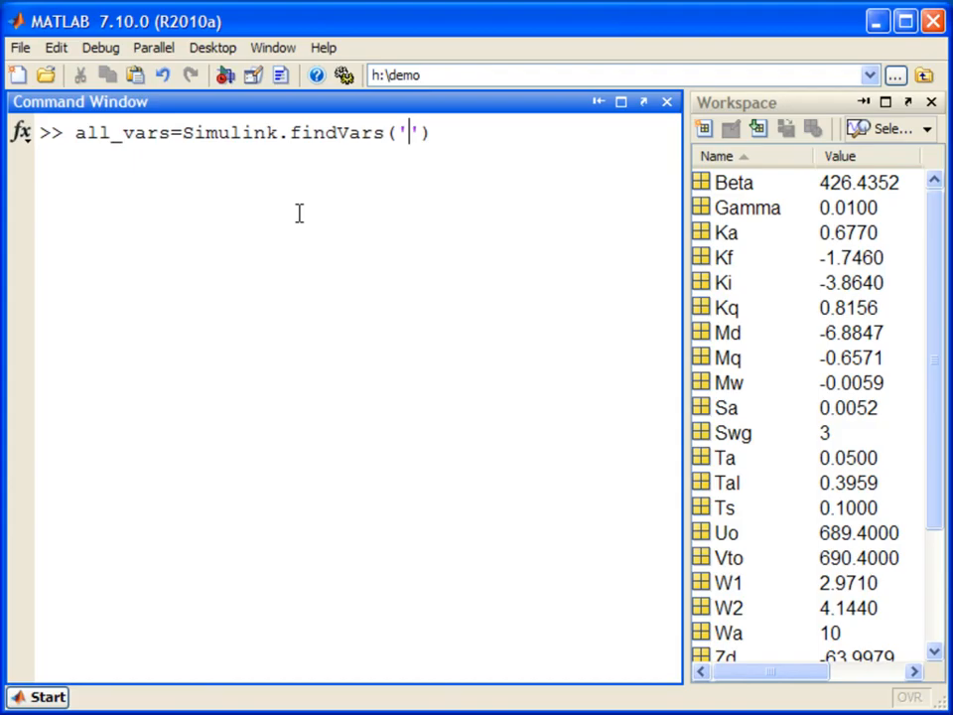
type("sf_car")
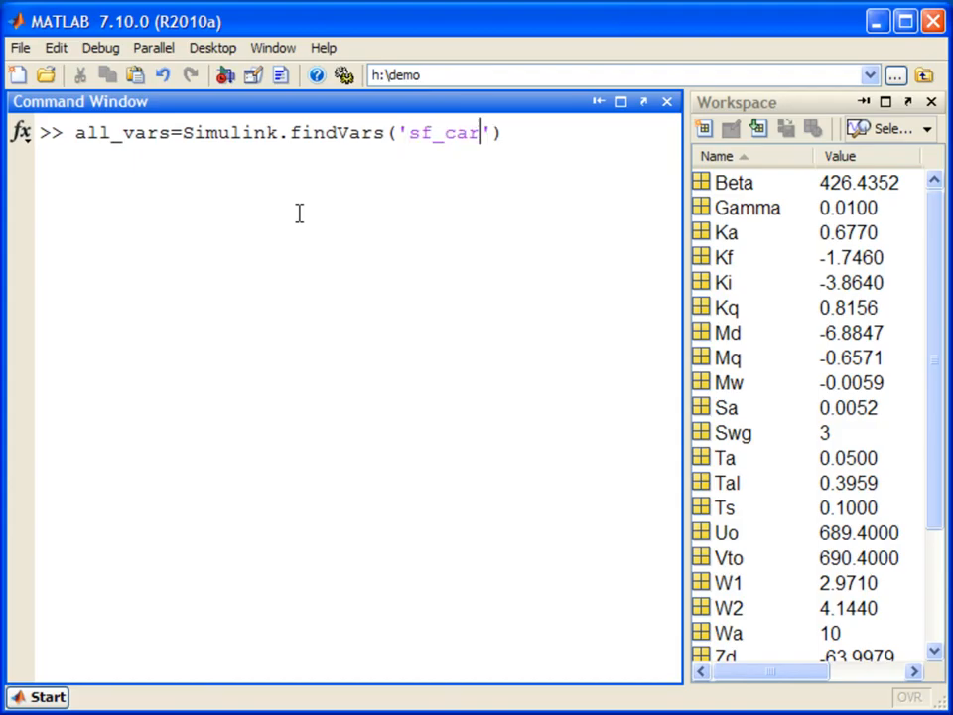
key("Return")
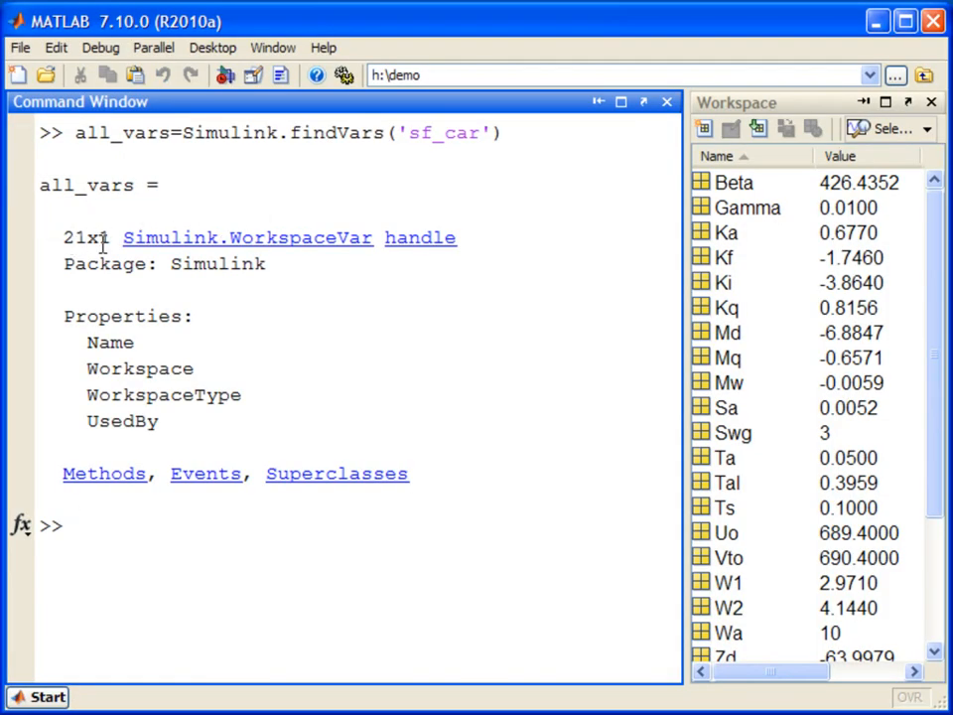
mouse_move(234, 370)
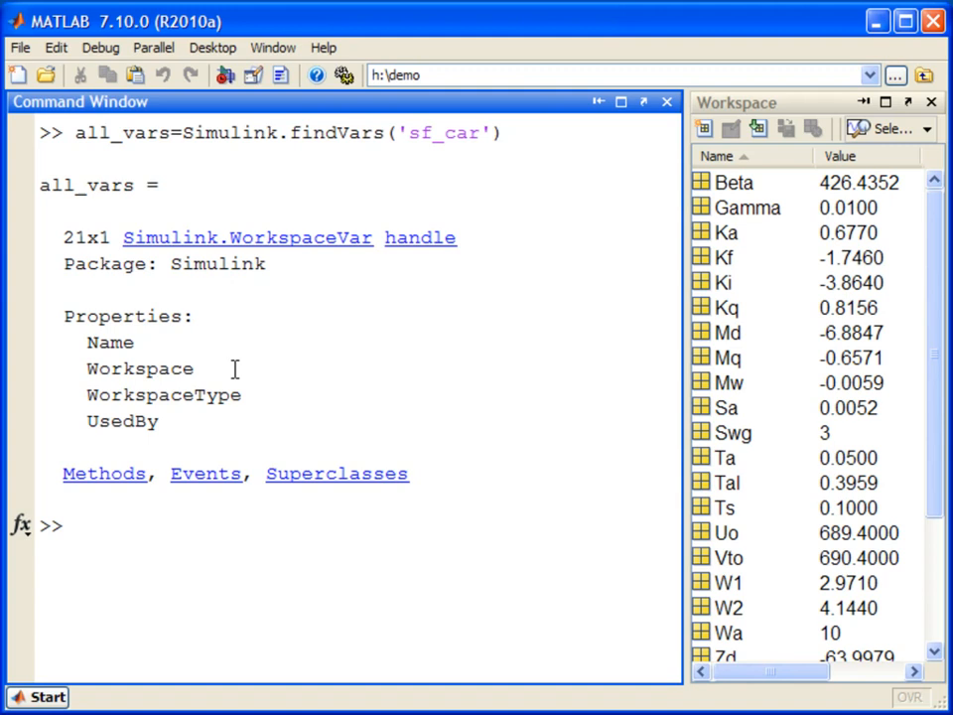
- Display all_vars(1), Iei from the model workspace, then clear the Command Window with clc
type("all_vars()")
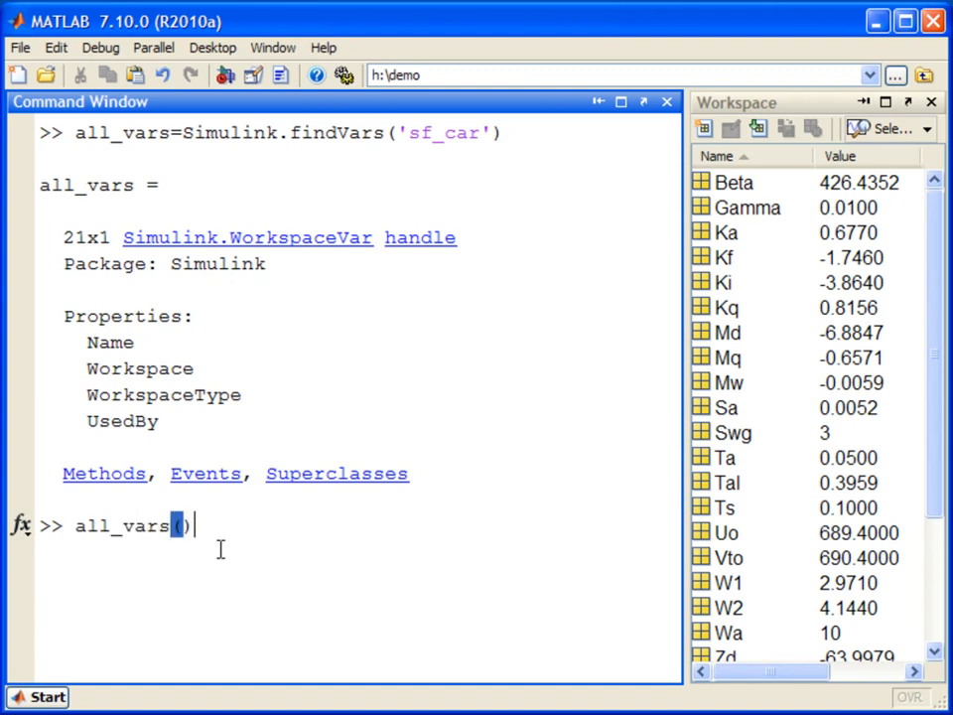
key("Return")
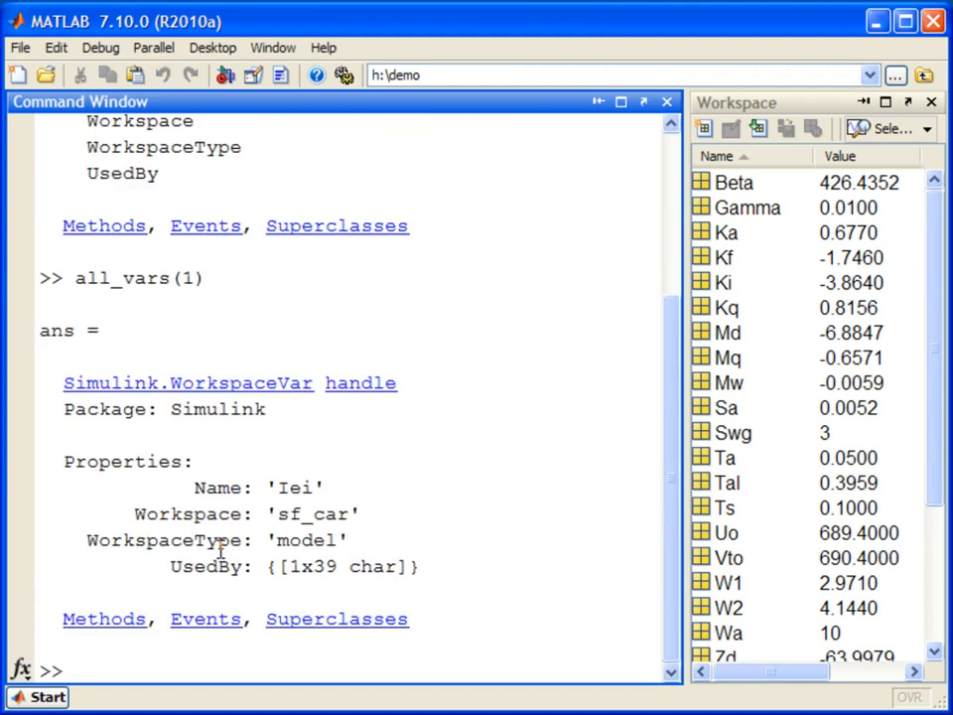
left_click(75, 670)
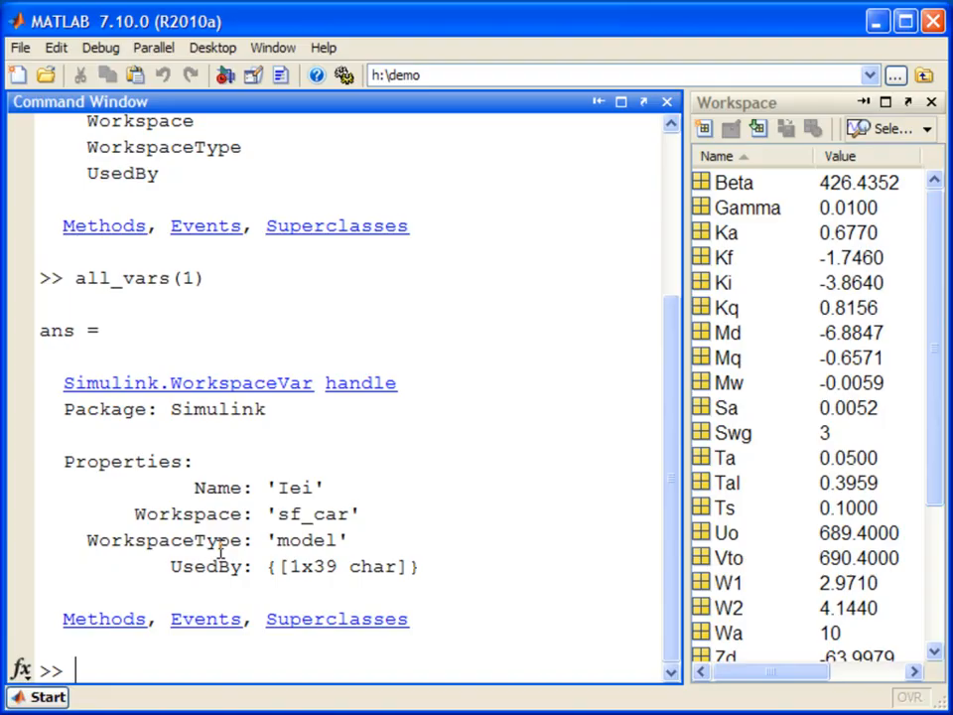
type("clc")
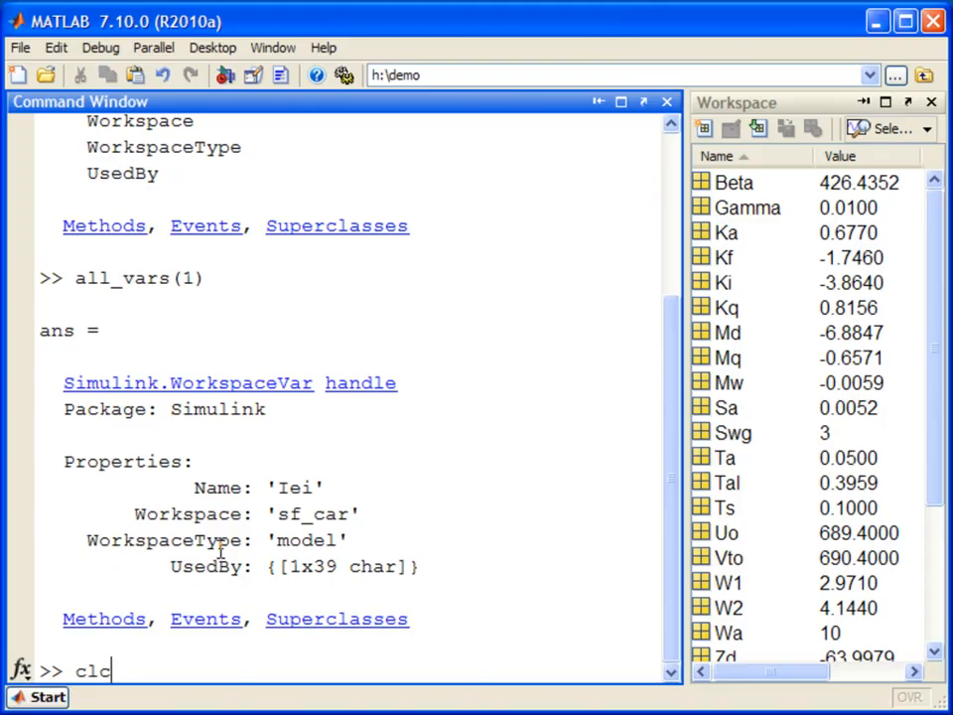
key("Return")
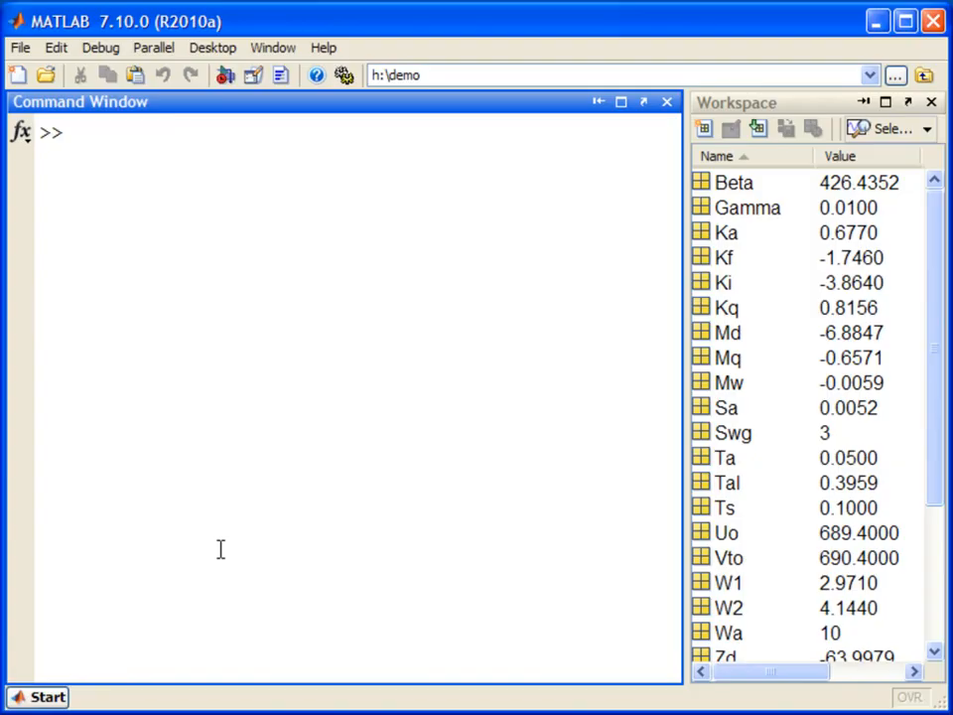
- Query sf_car base-workspace variables into base_vars, which returns empty
type("base_vars=Simulink.findVars('sf_car','')")
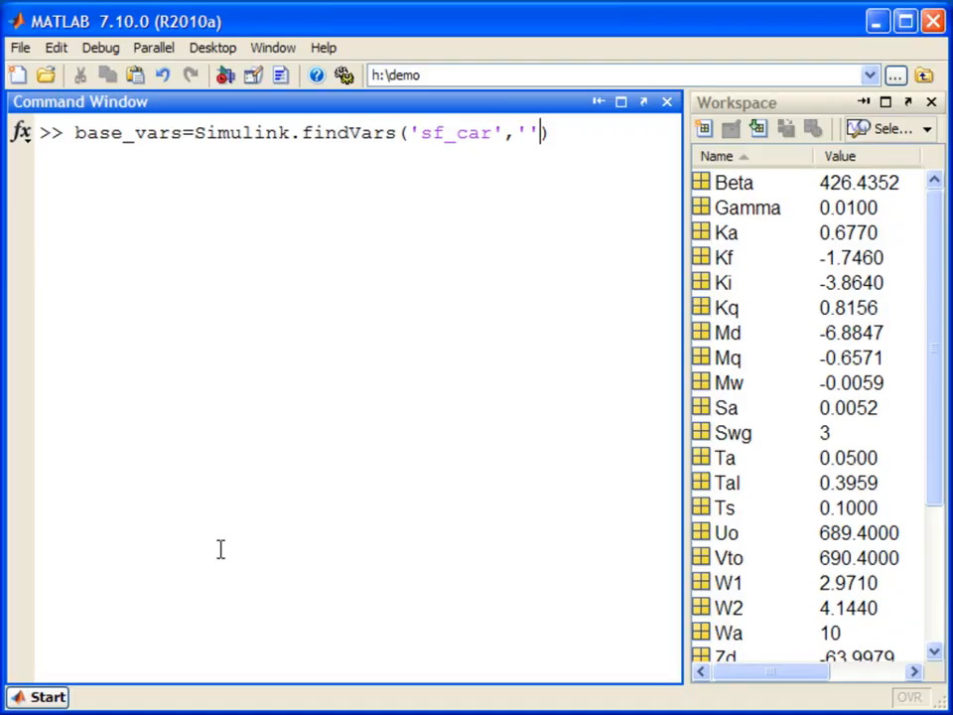
type("WorkspaceType")
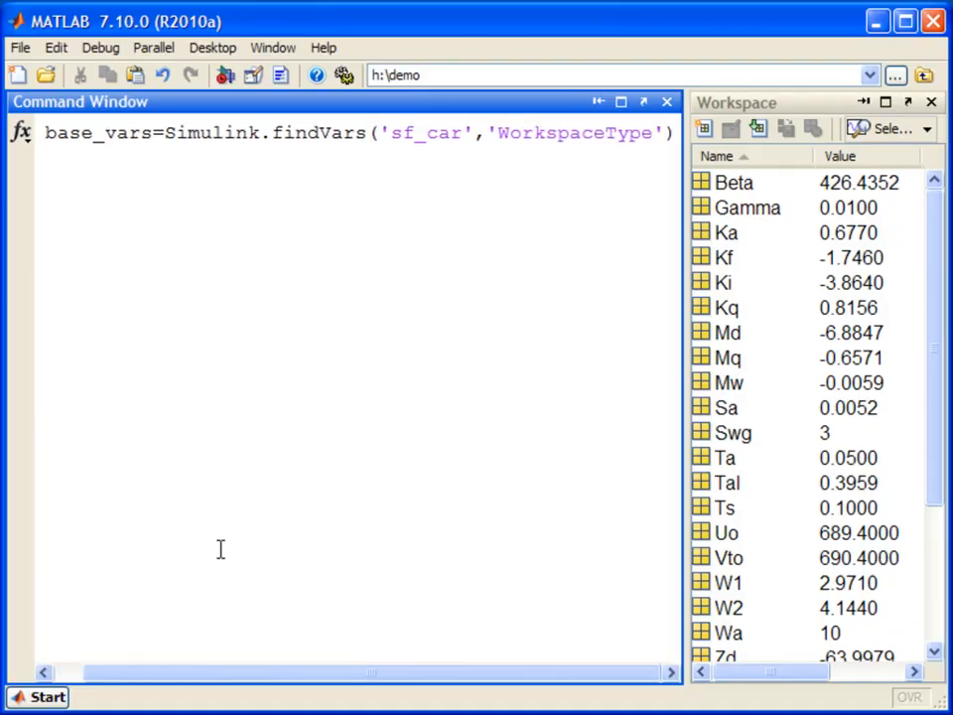
type(",'bas'")
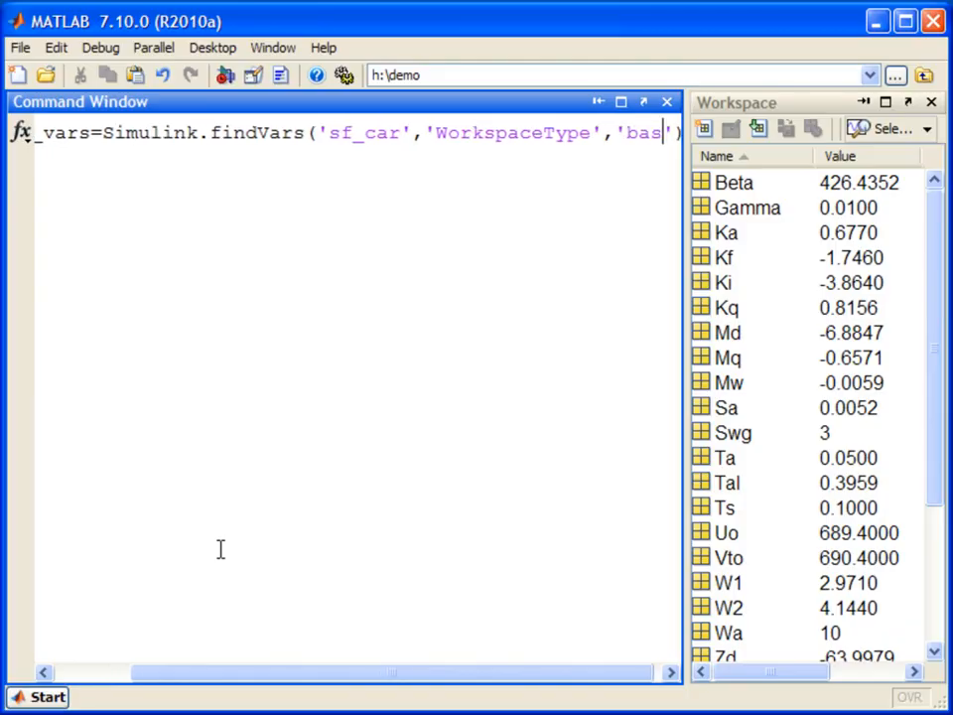
key("Return")
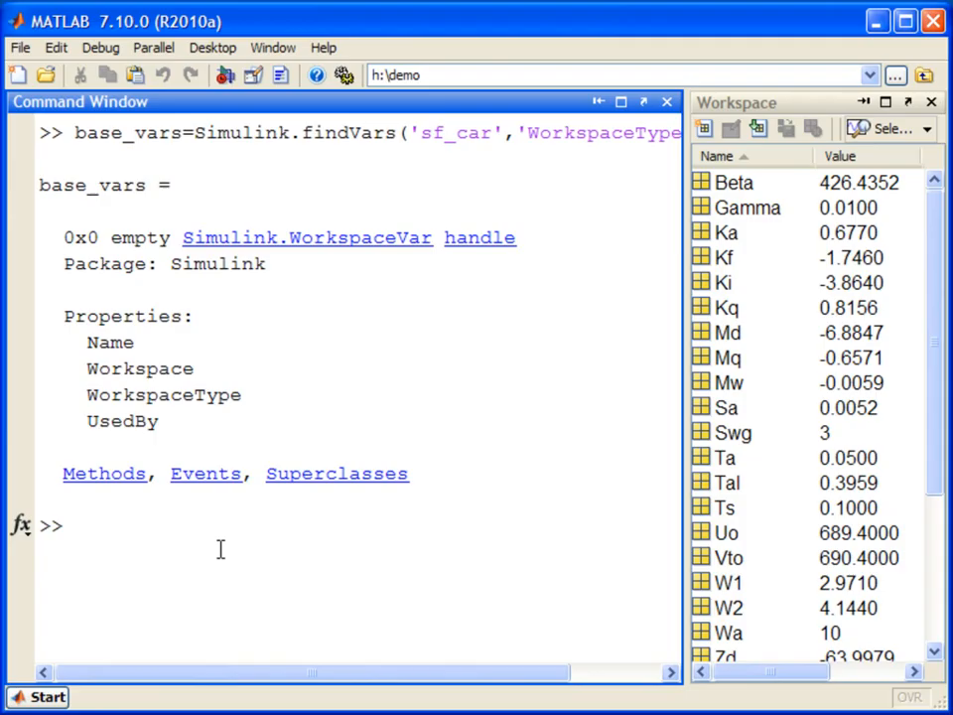
mouse_move(165, 378)
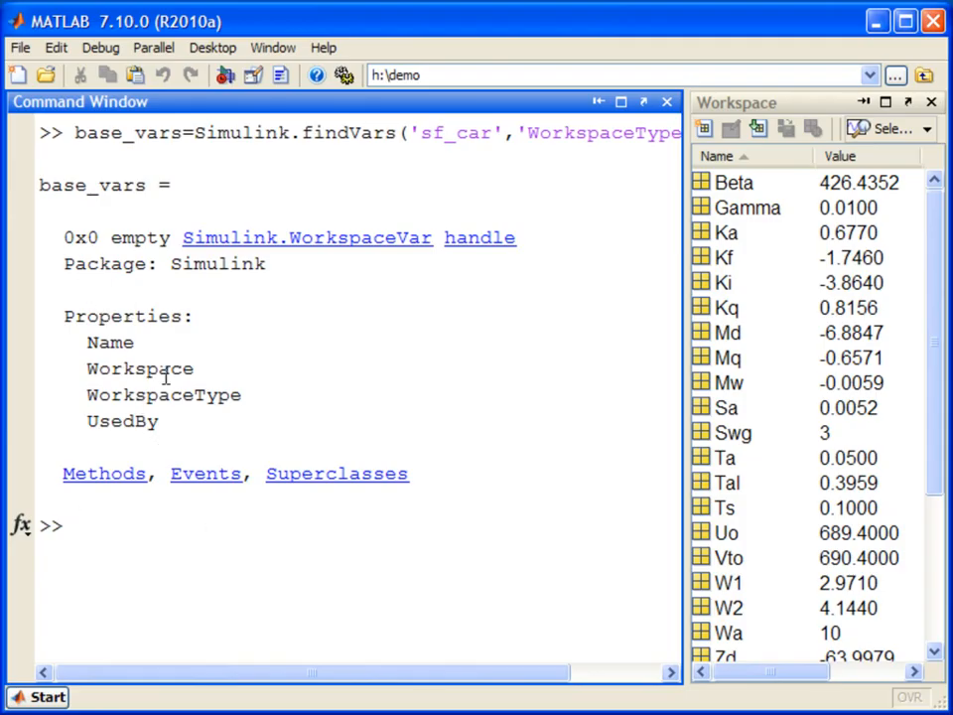
- Clear the MATLAB workspace and bring the MATLAB window back
type("cl")
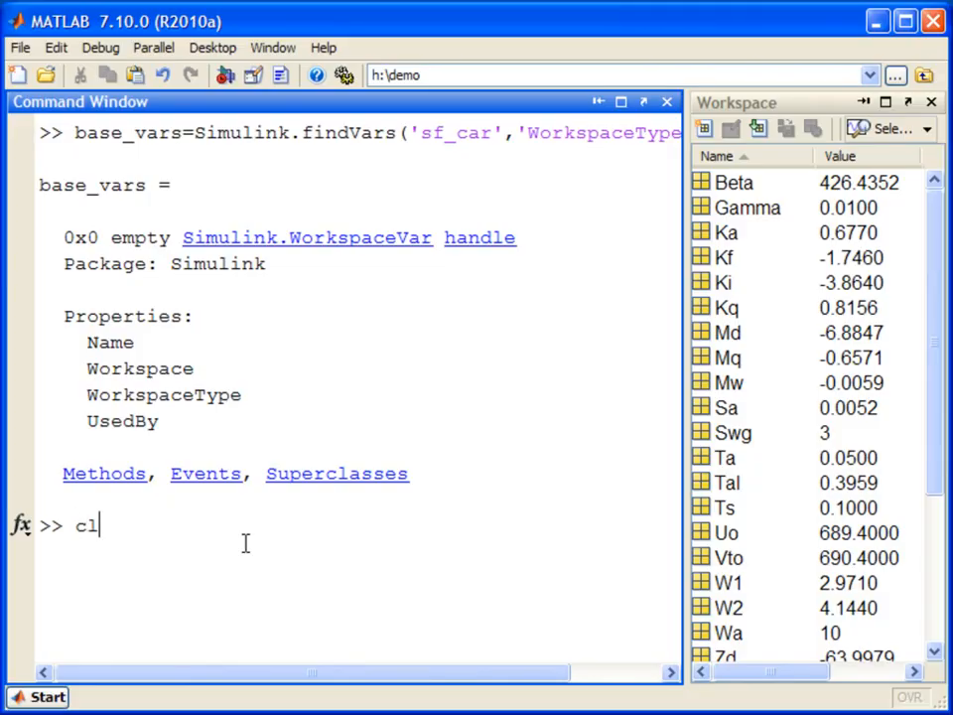
key("Return")
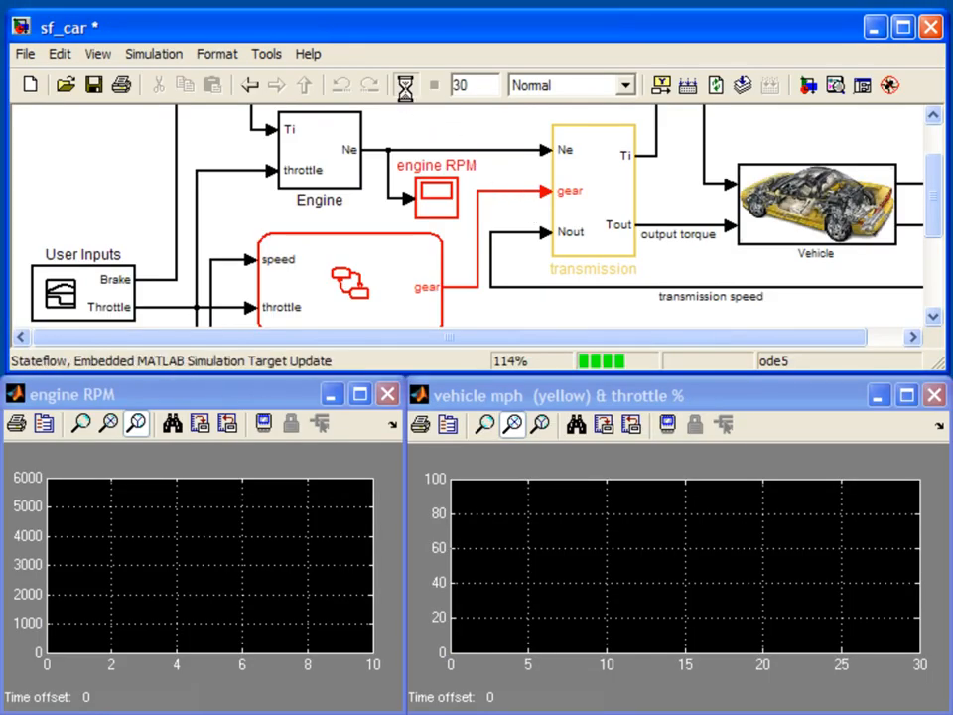
left_click(405, 84)
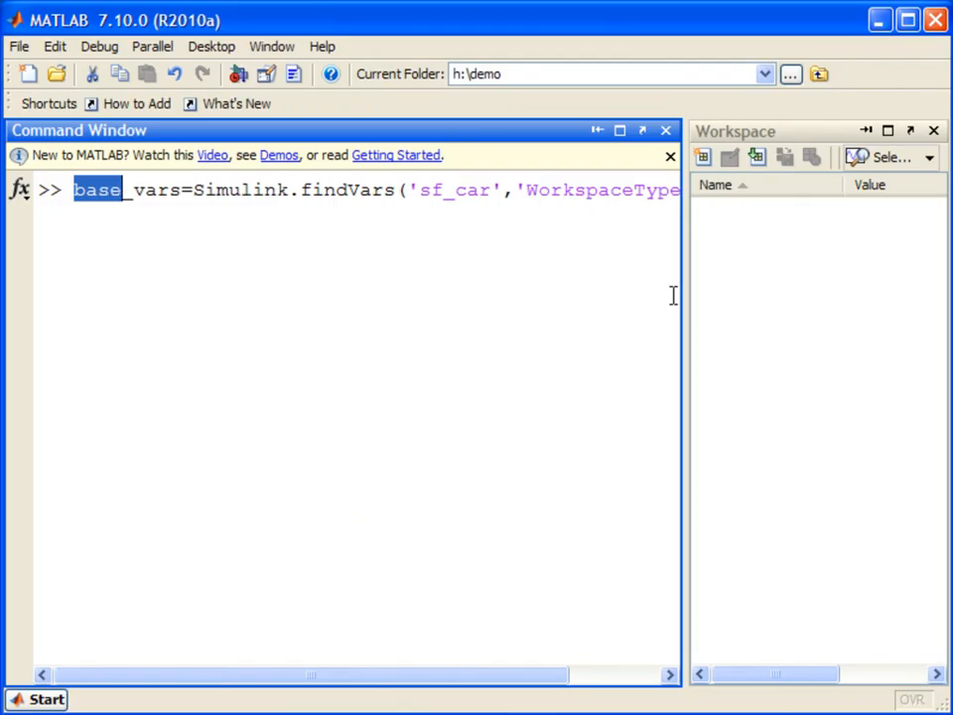
- Store sf_car's 10 mask-workspace variables in mask_vars and 11 model-workspace variables in model_vars
type("mask")
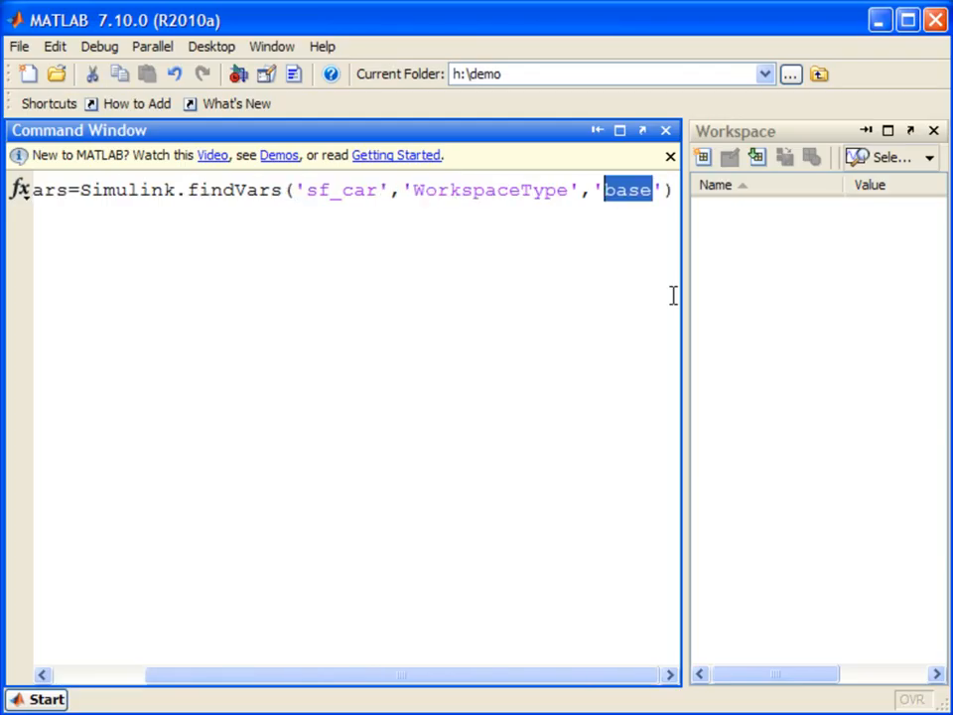
key("Return")
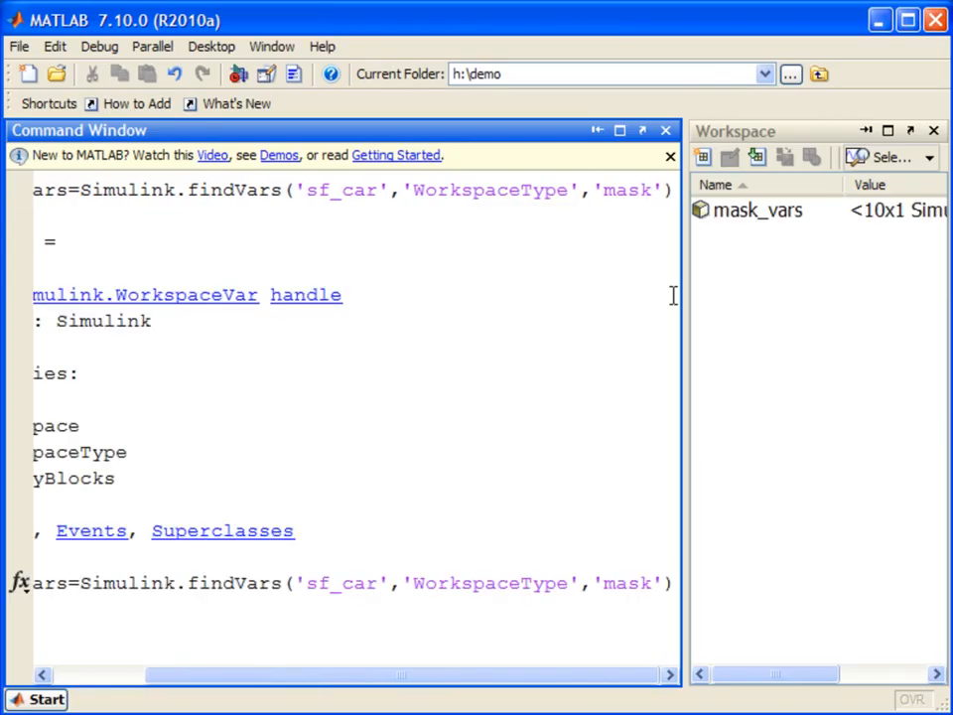
type("mo")
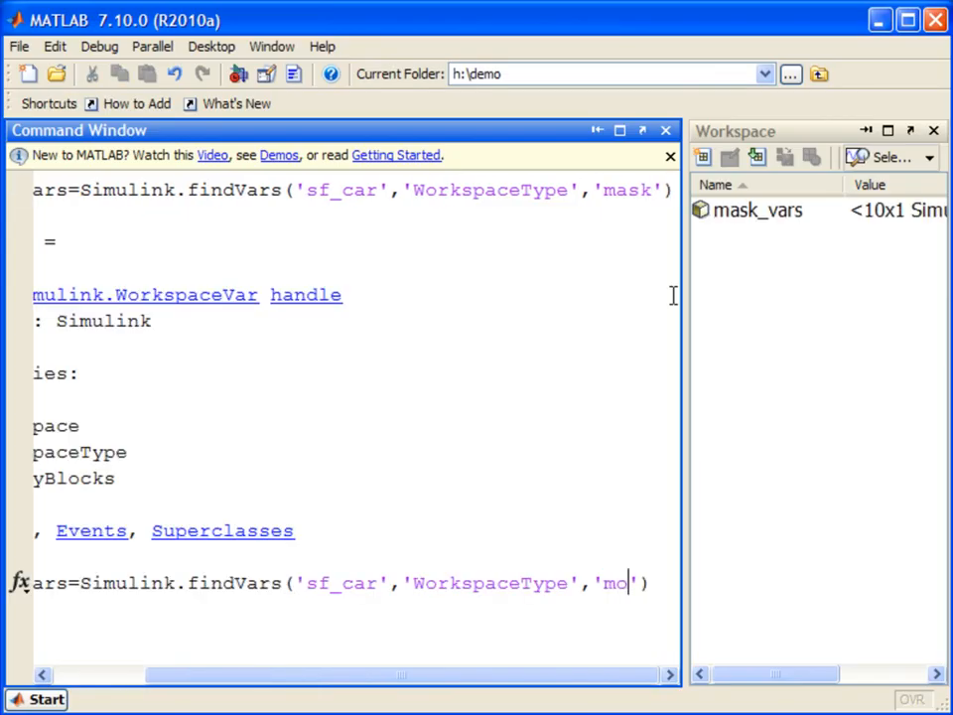
key("Return")
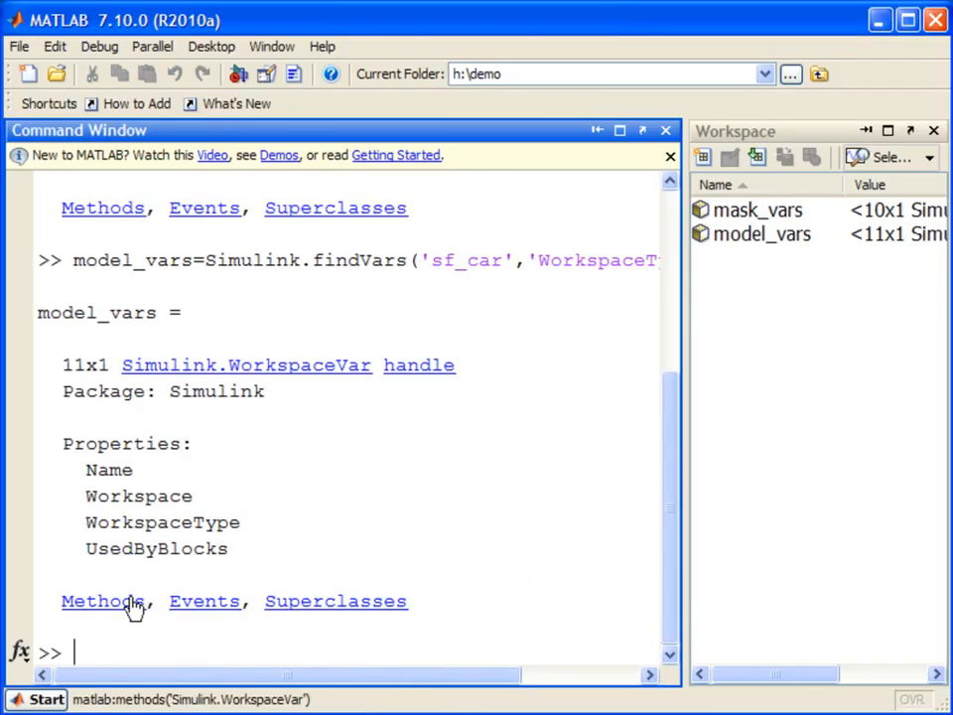
- Use the Methods link under model_vars to list Simulink.WorkspaceVar methods like intersect and setdiff
left_click(103, 600)
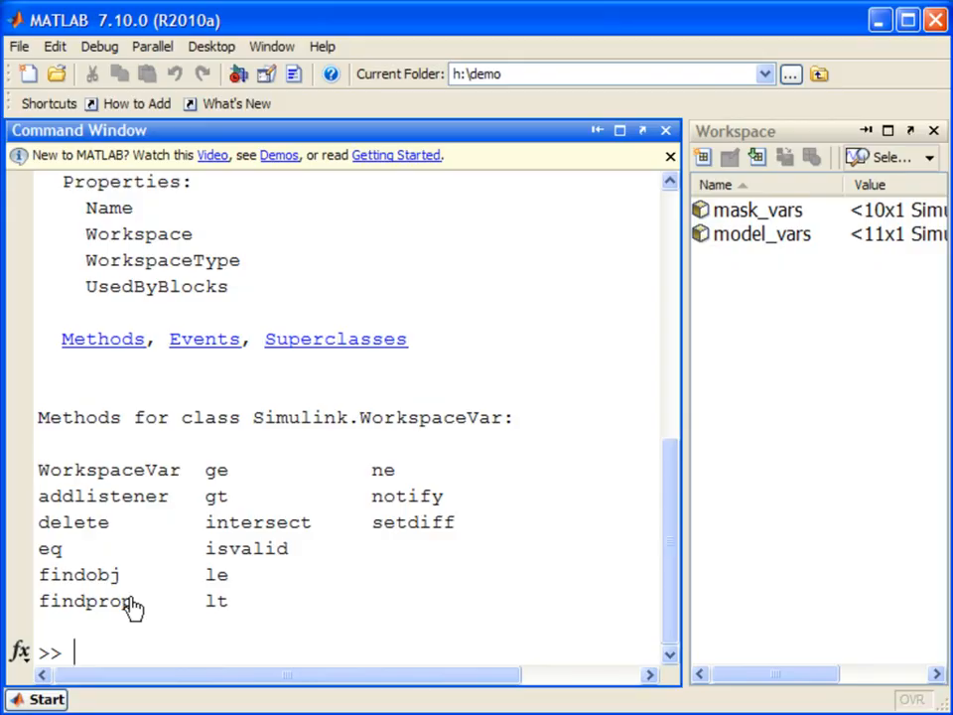
mouse_move(243, 532)
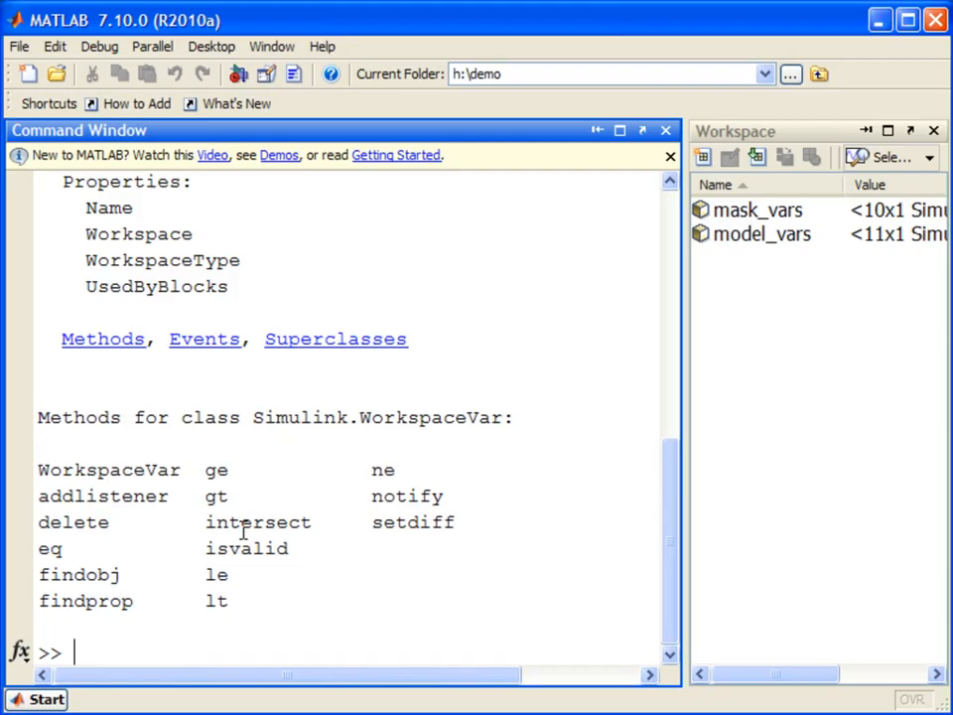
mouse_move(410, 523)
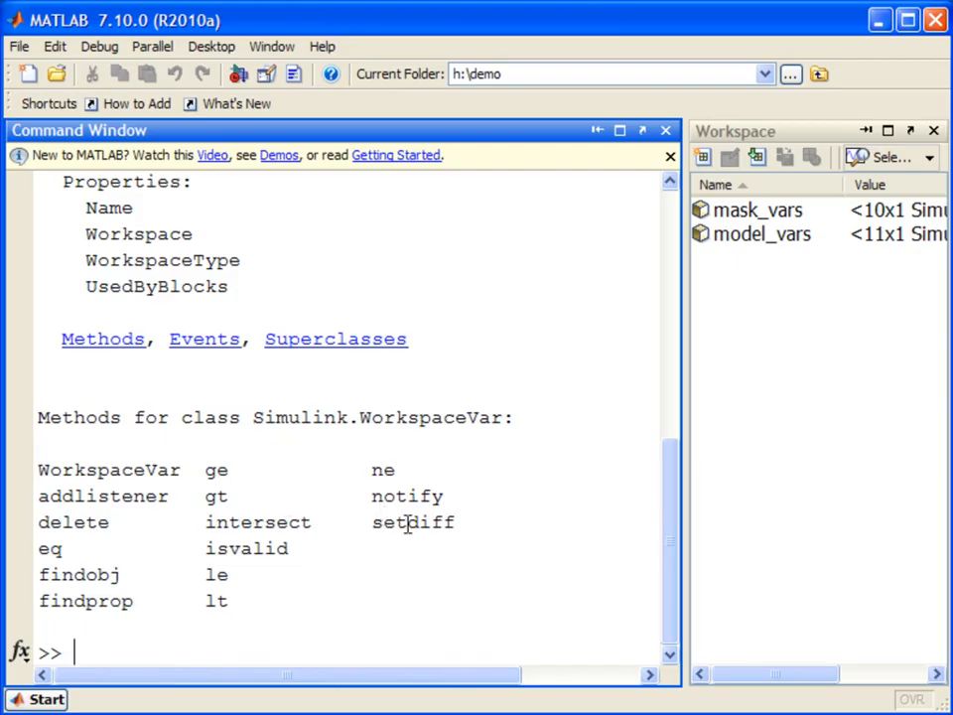